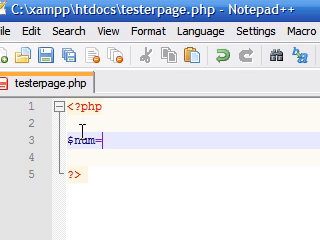
Write $num=1; after <?php and begin a do block with braces
text(=1;)
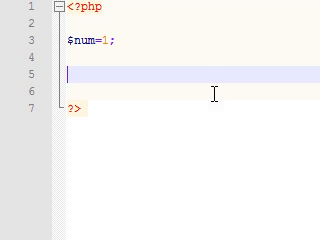
text(do)
click(192, 92)
text({)
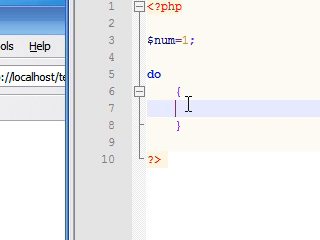
Add the statement $num++; inside the do block
text($)
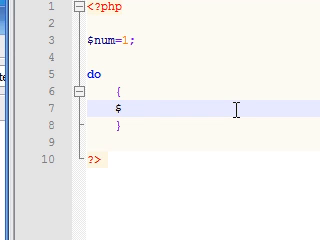
text(num)
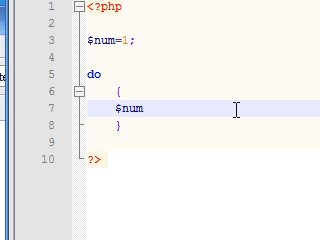
click(112, 104)
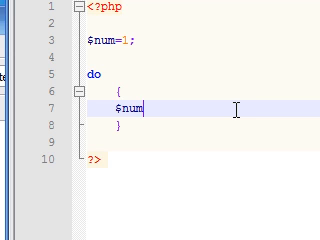
text(++;)
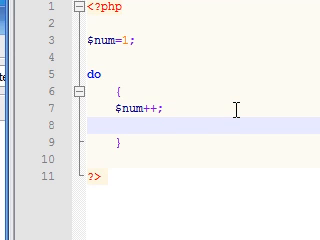
Add echo $num."<br/>"; as the second line of the loop body
text(echo)
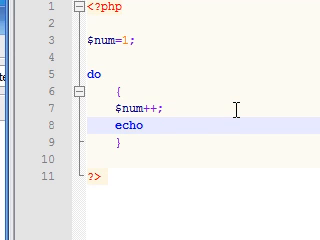
text($num.")
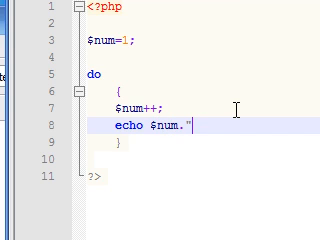
text(<br)
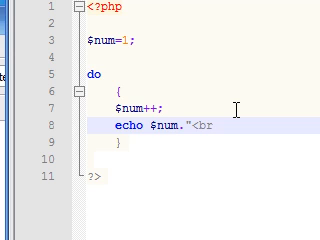
text(/>)
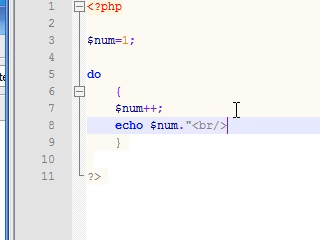
text(;)
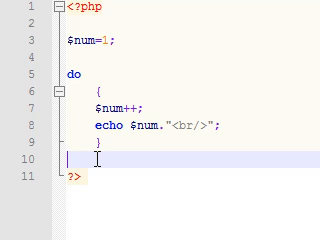
End the loop with the condition while($num<10)
text(while)
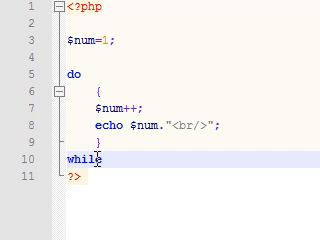
text(()
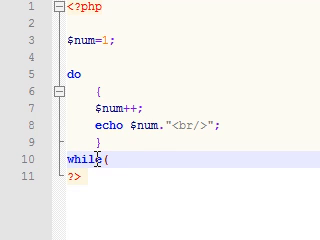
text($num)
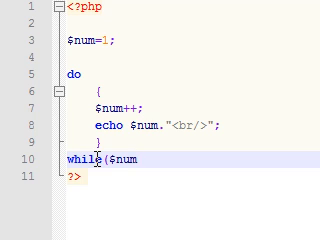
text(<10)
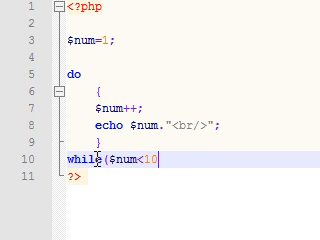
text())
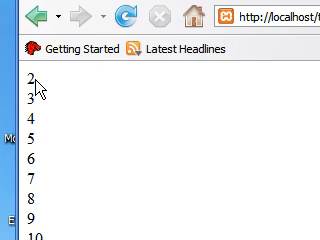
Reload testerpage.php in Firefox to see numbers 2 through 10 listed
double_click(26, 76)
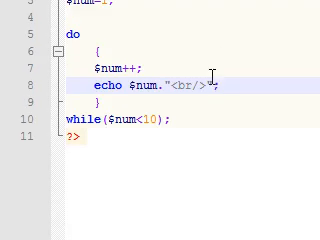
scroll(up, 3)
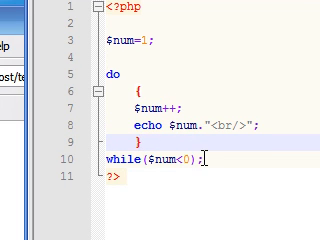
key(BackSpace)
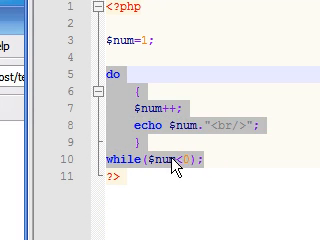
scroll(down, 3)
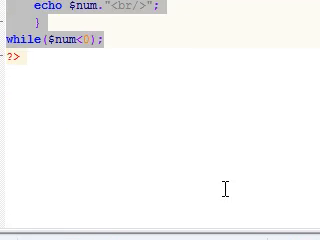